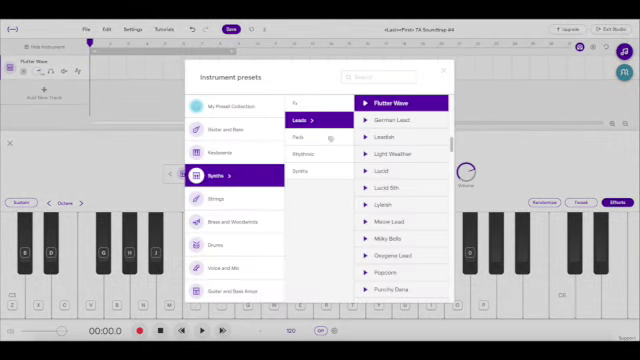
Step: Browse Guitar and Bass > Bass - Electric and scroll down to the Rock Pick preset
click(234, 128)
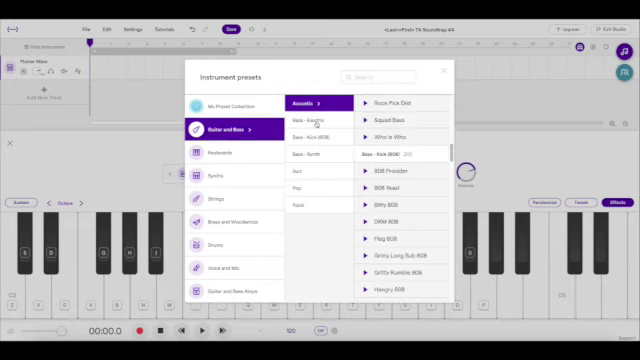
click(311, 116)
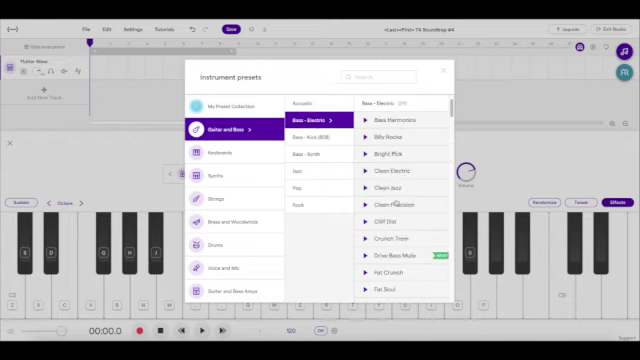
scroll(down, 3)
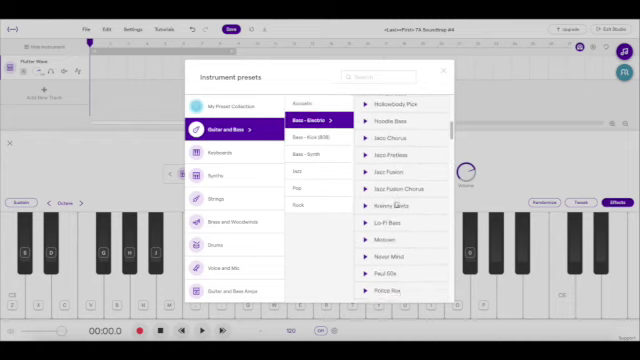
scroll(down, 3)
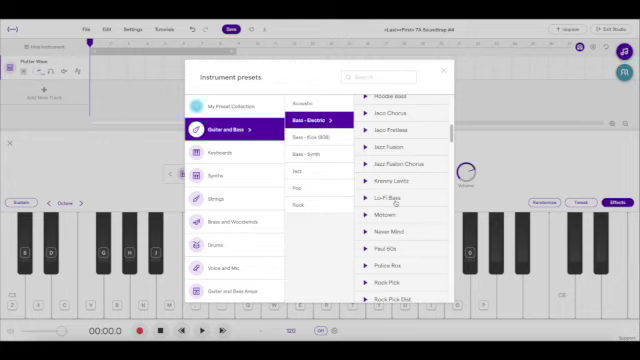
scroll(down, 3)
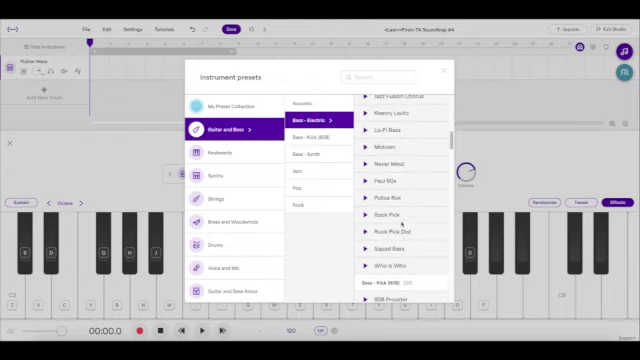
scroll(down, 3)
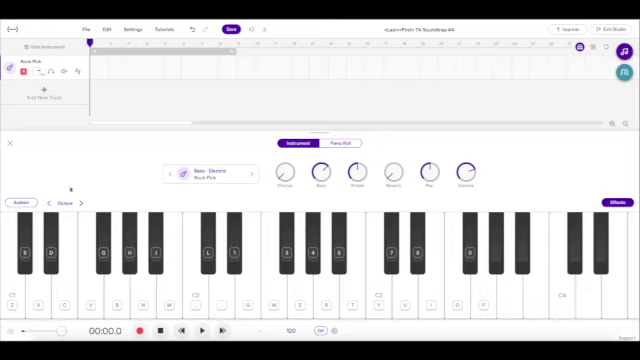
mouse_move(128, 160)
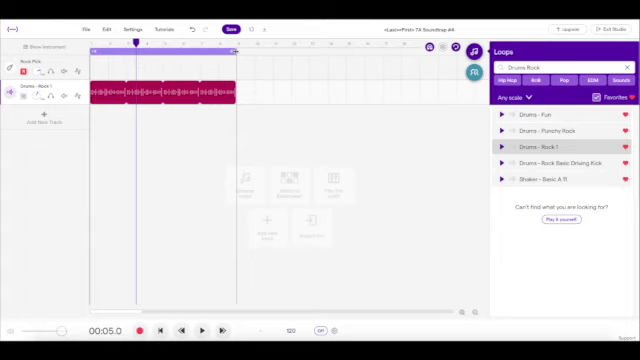
mouse_move(235, 50)
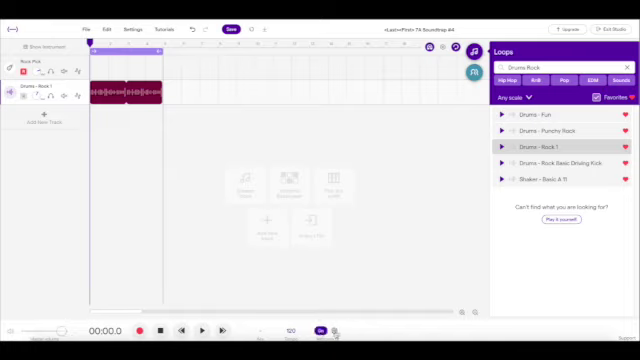
Step: Open the metronome settings showing the click sound and two-bar count-in
click(332, 331)
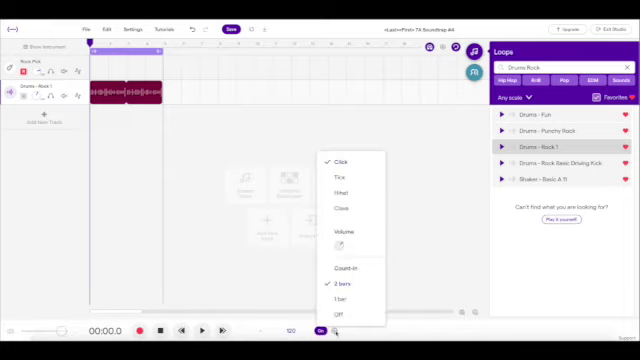
mouse_move(346, 179)
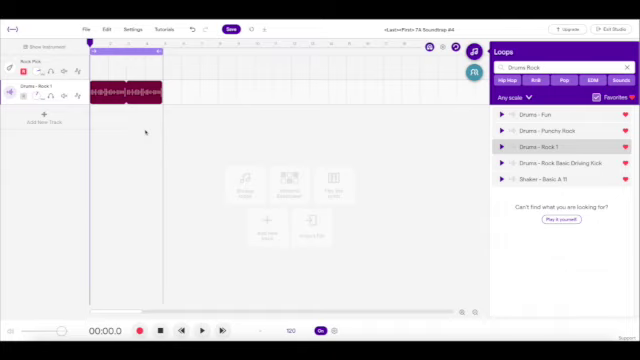
Step: Start playback of the project and switch the metronome off
click(202, 329)
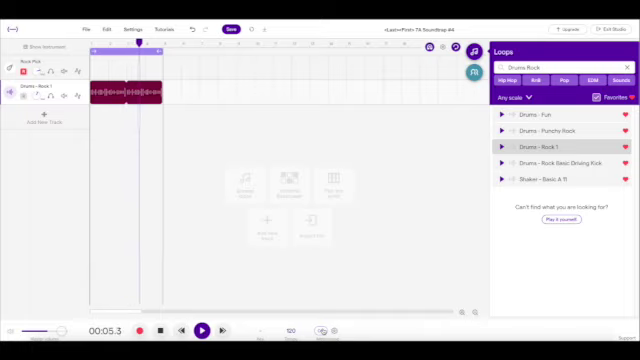
click(205, 330)
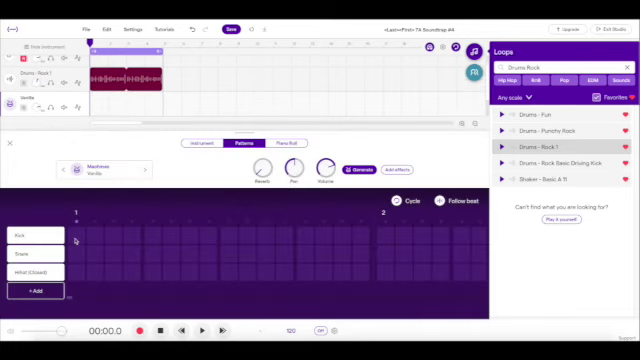
Step: Place kick hits on the beats in the Vanilla pattern grid
click(78, 238)
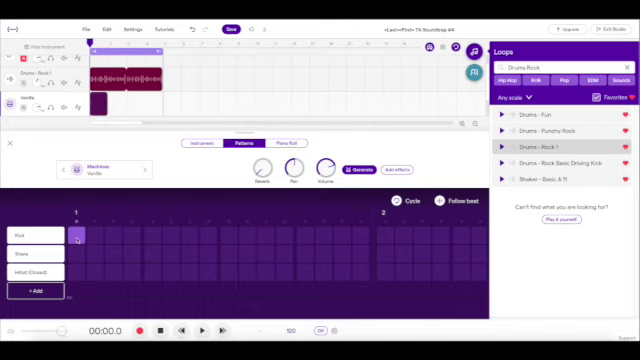
click(110, 235)
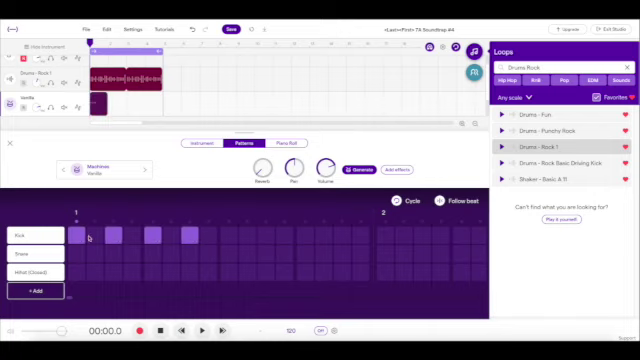
click(78, 235)
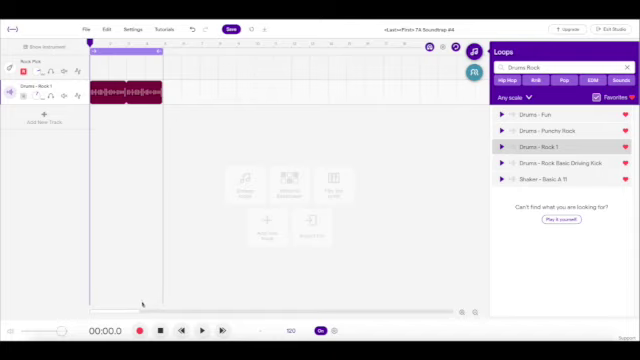
Step: Rewind and play the Rock Pick take over the drums with the metronome off
click(138, 330)
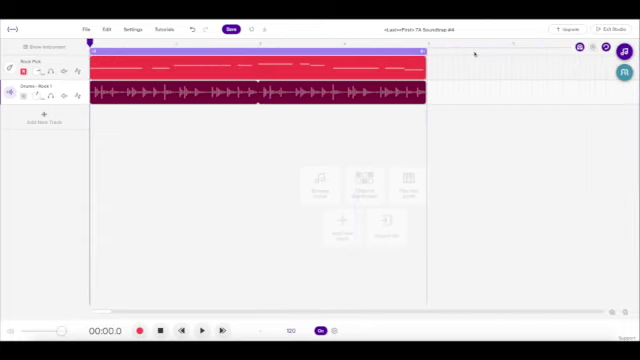
click(204, 330)
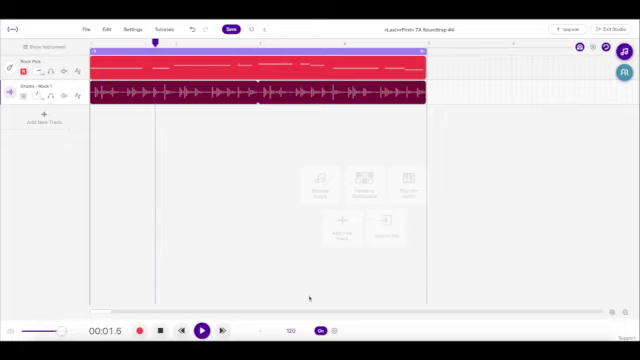
click(205, 329)
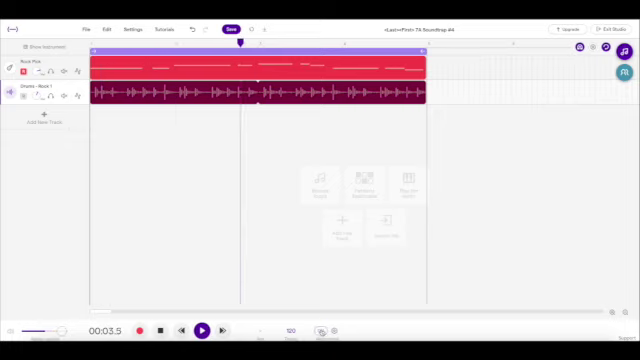
click(204, 329)
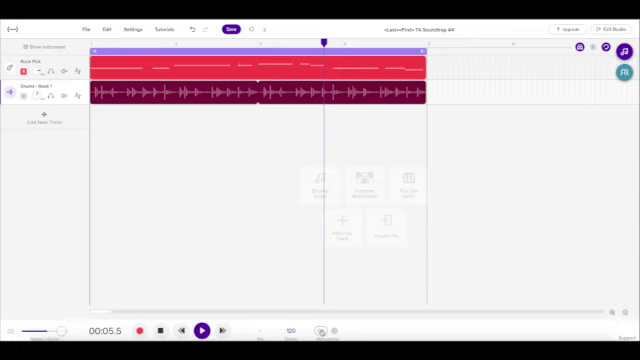
click(205, 329)
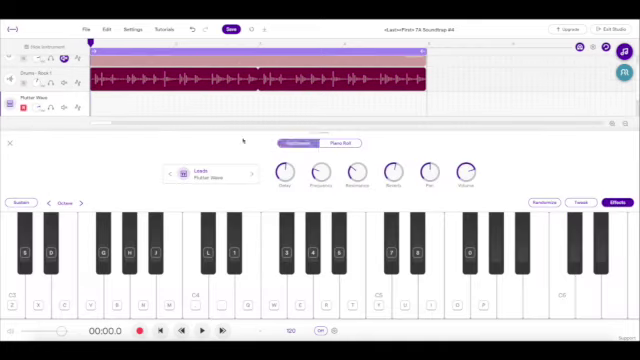
Step: Open the preset library, choose Bass - Electric and scroll down to Rock Pick
click(299, 143)
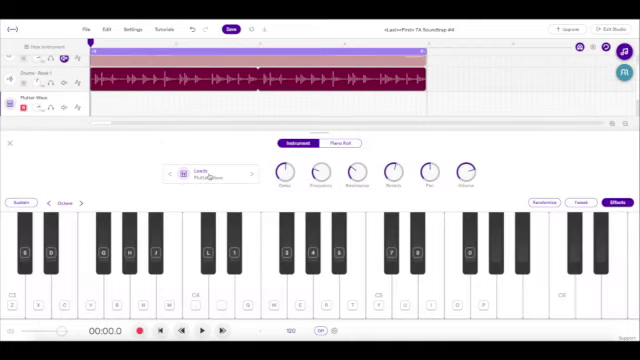
click(210, 174)
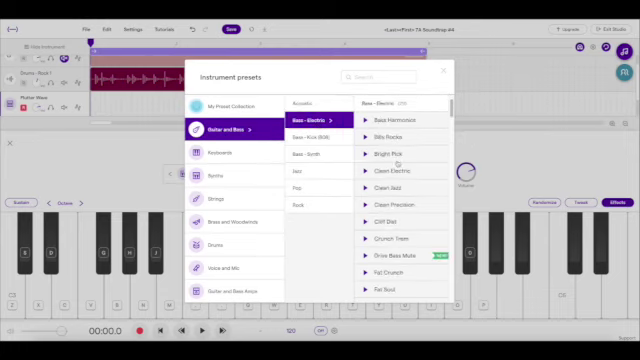
scroll(down, 3)
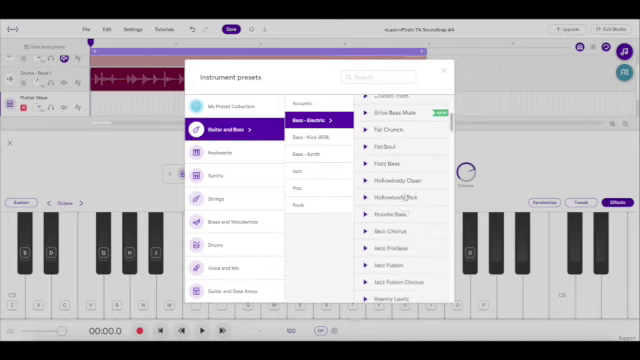
scroll(down, 3)
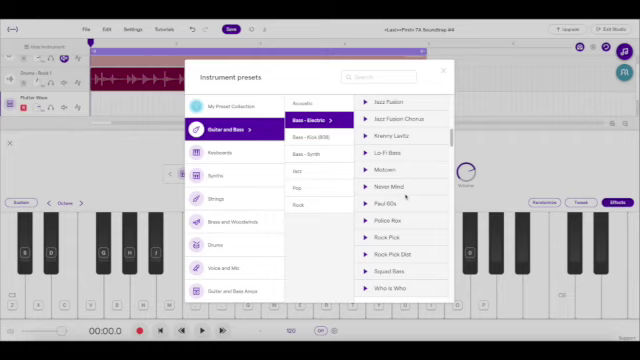
scroll(down, 3)
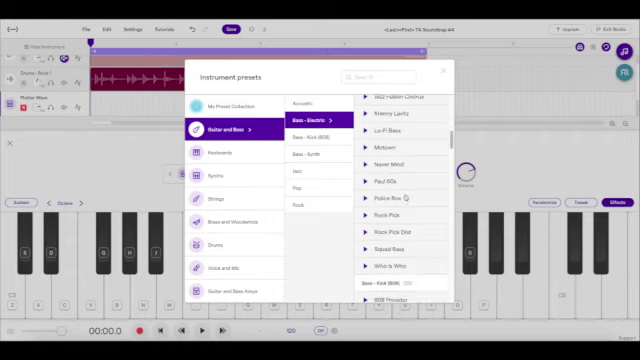
scroll(down, 3)
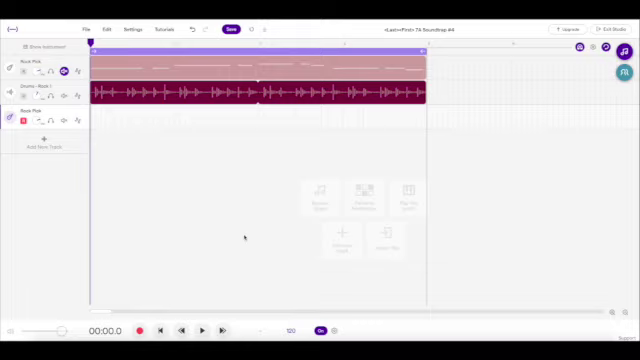
mouse_move(178, 177)
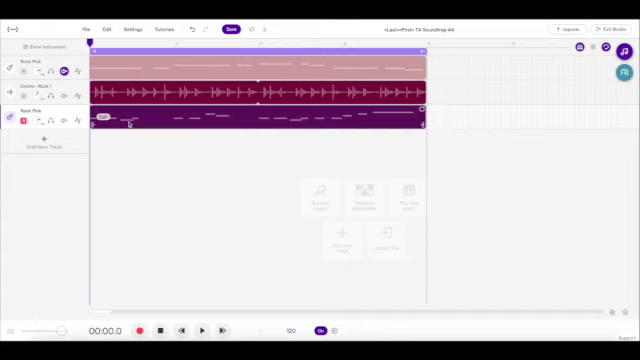
Step: Play back the new Rock Pick bass take over the drums, then stop
click(202, 330)
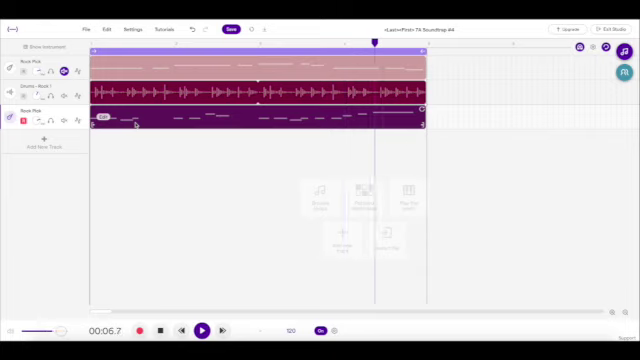
click(205, 329)
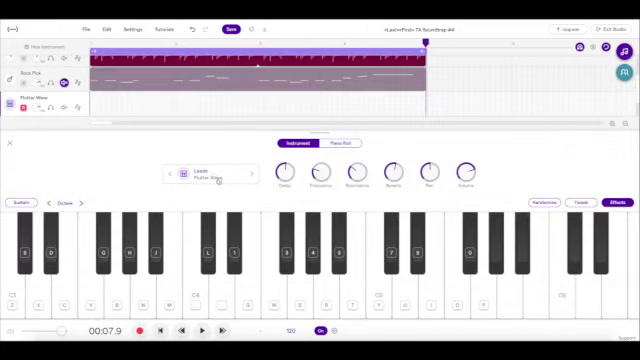
Step: Pick the Fuzz Bass preset from the instrument library and close the library
click(207, 173)
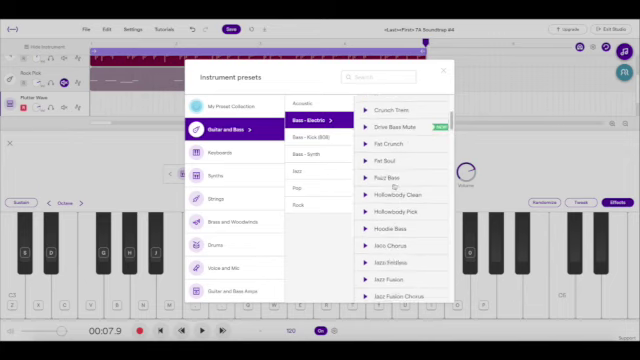
click(398, 177)
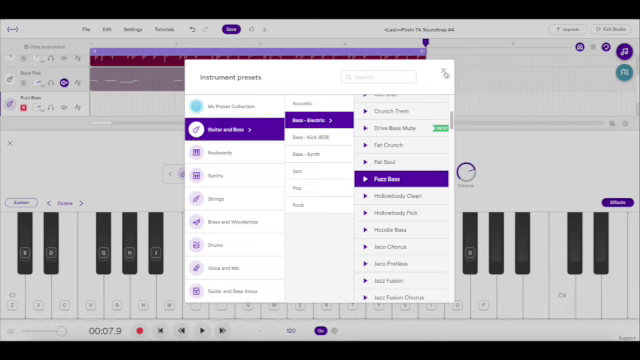
click(447, 72)
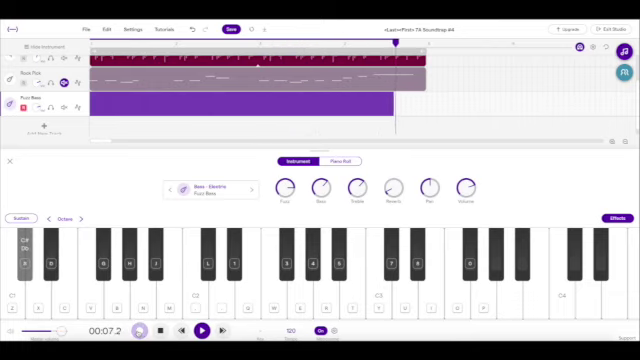
Step: Stop recording once the Fuzz Bass part is played
click(201, 331)
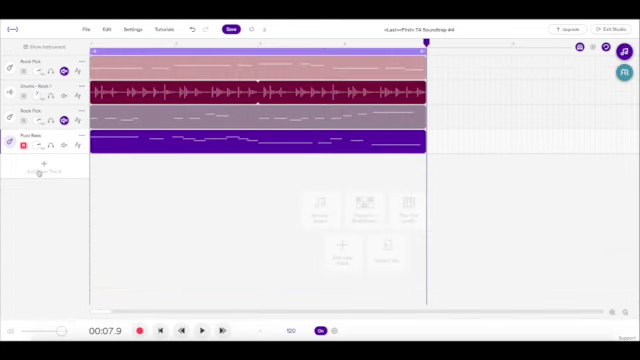
Step: Rewind to the start and play the first Rock Pick take over the drums
click(135, 330)
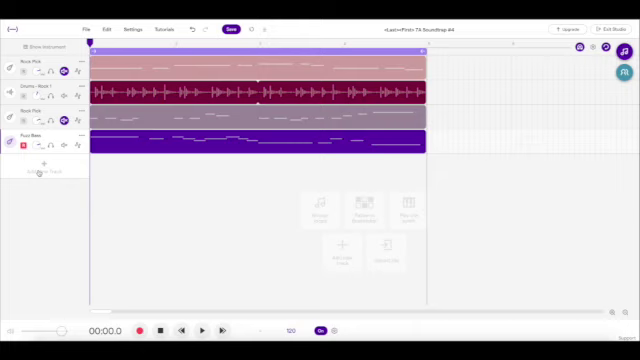
click(203, 329)
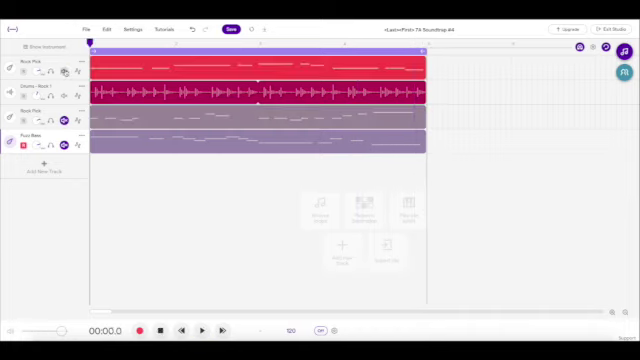
click(203, 330)
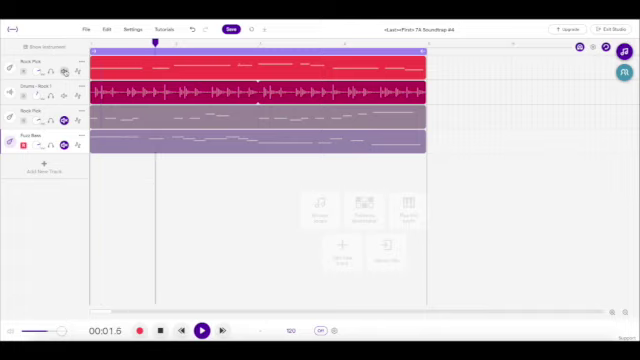